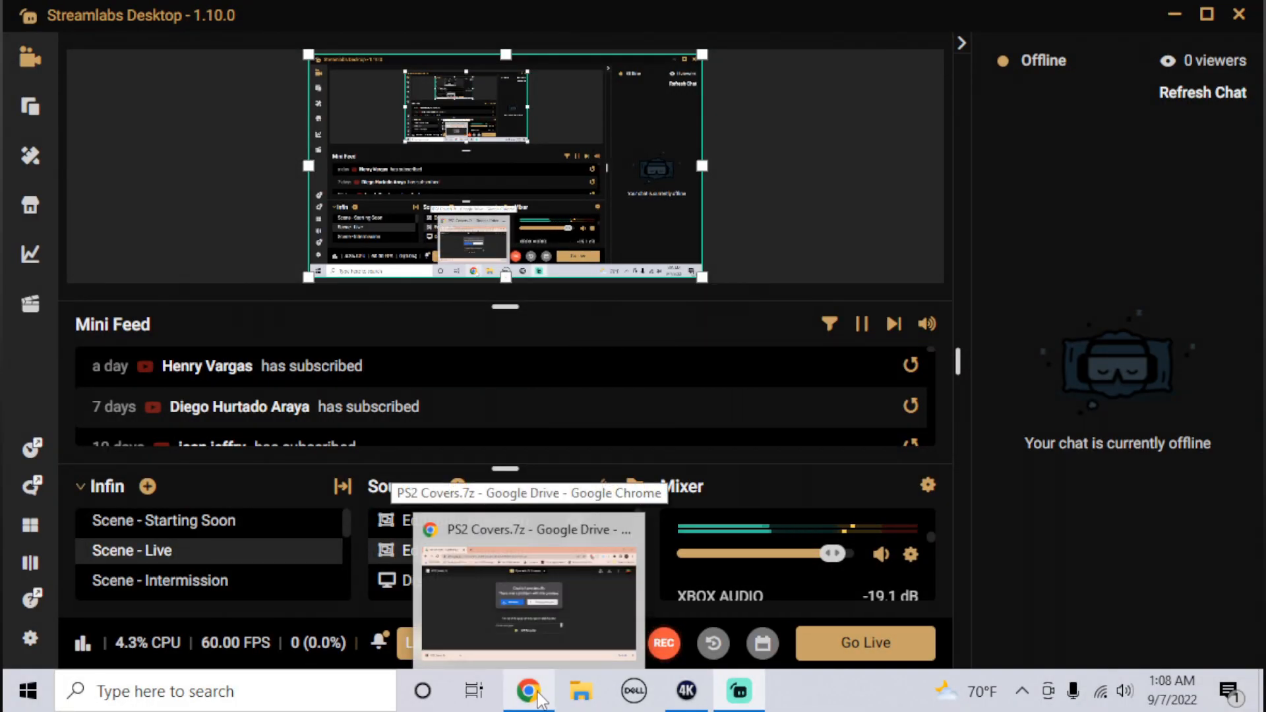
Step: Bring the PS2 Covers.7z Google Drive page back to the front
click(527, 691)
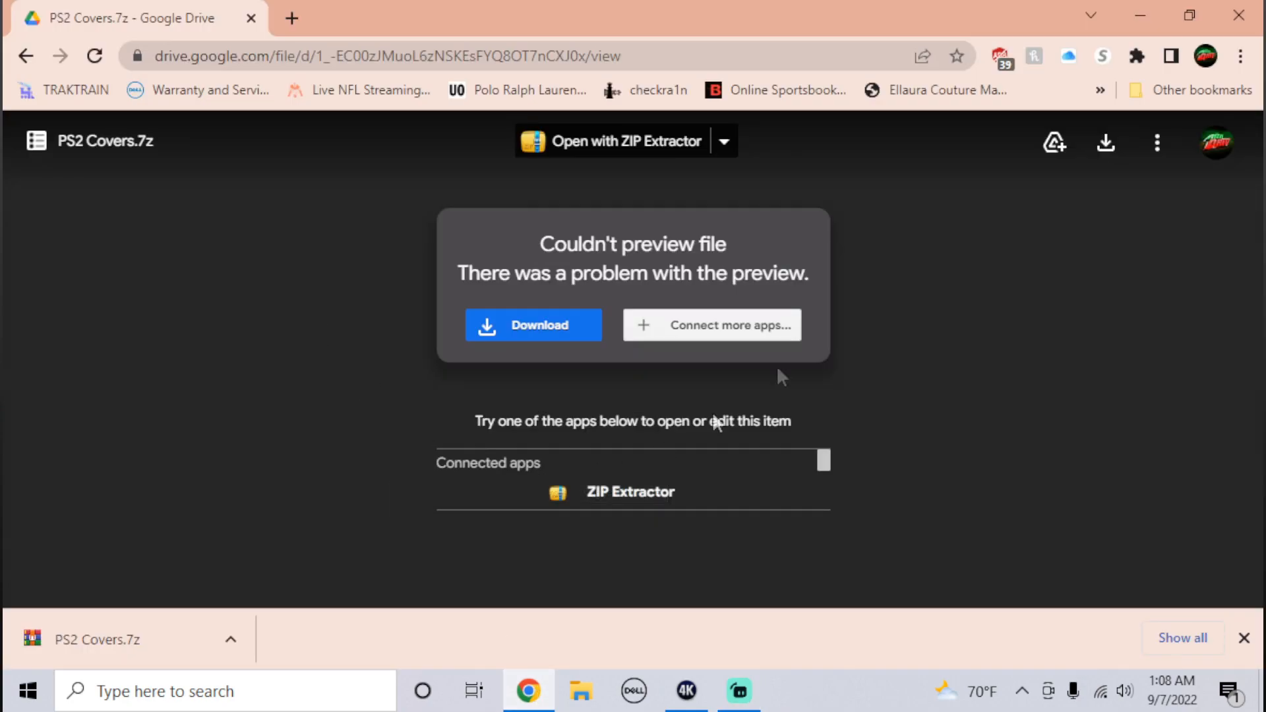
mouse_move(1157, 227)
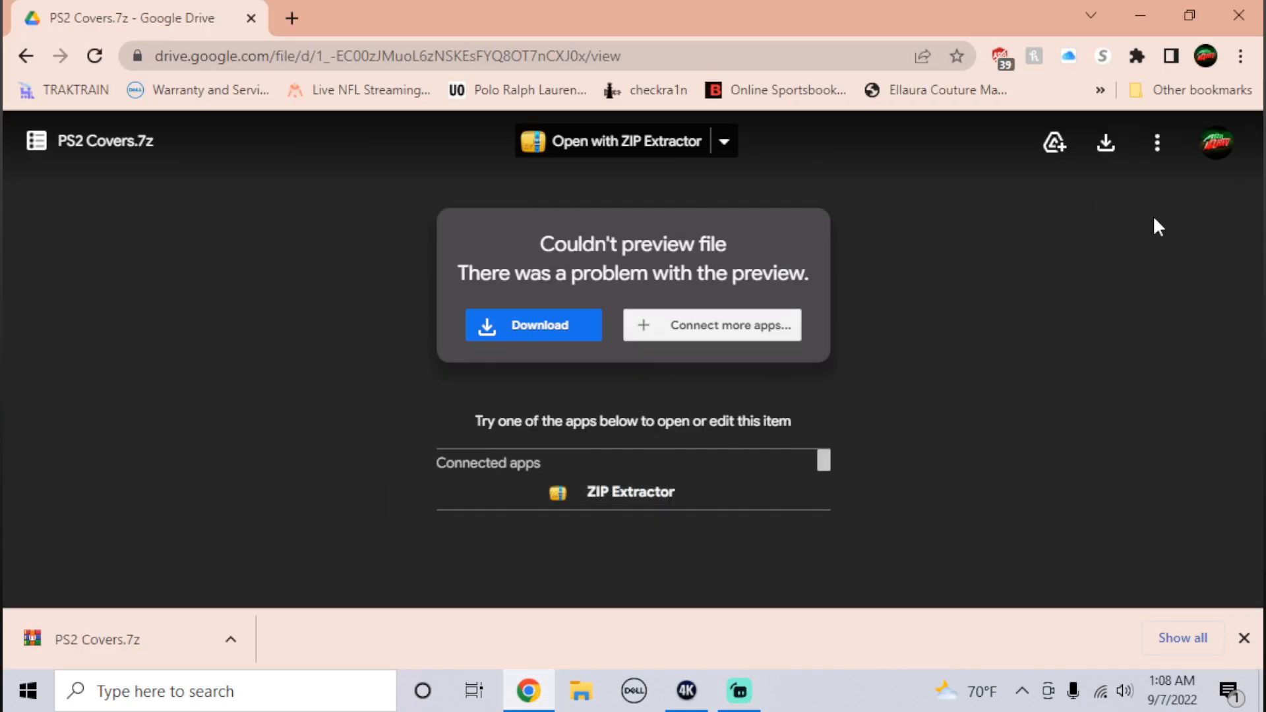
mouse_move(1106, 146)
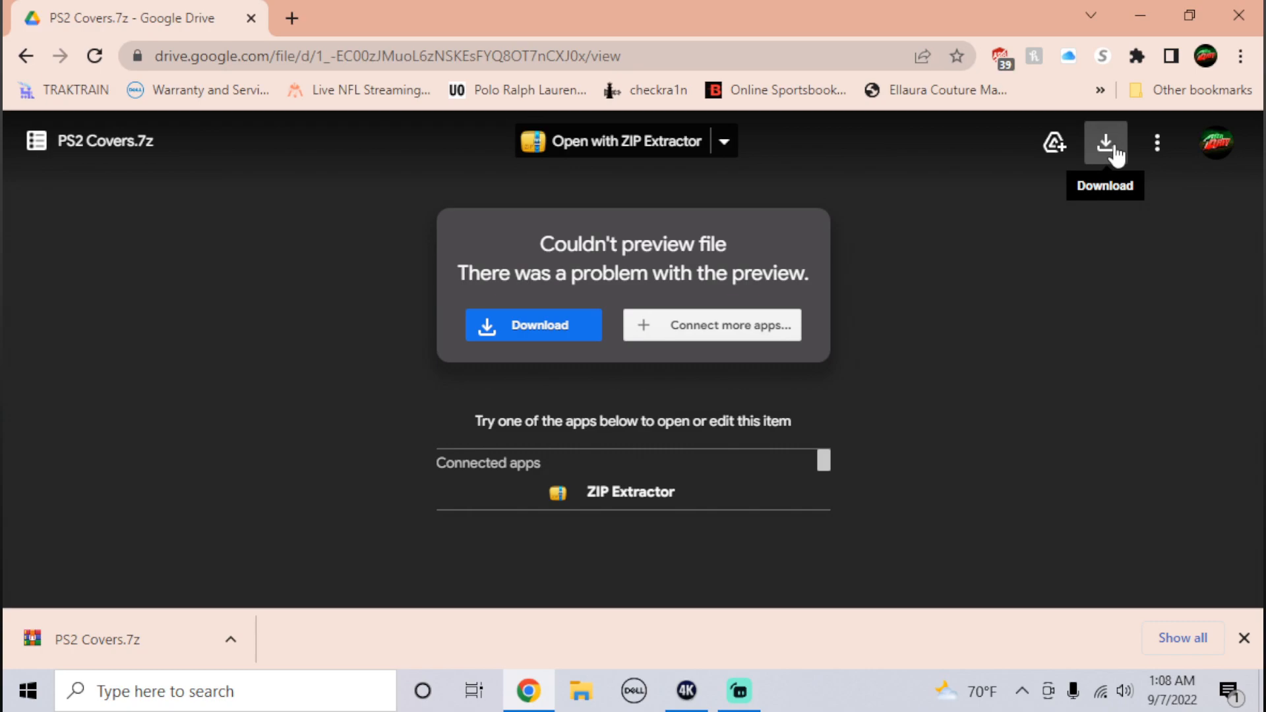
Step: Download PS2 Covers.7z anyway despite the scan warning and save it to the Desktop
click(1105, 141)
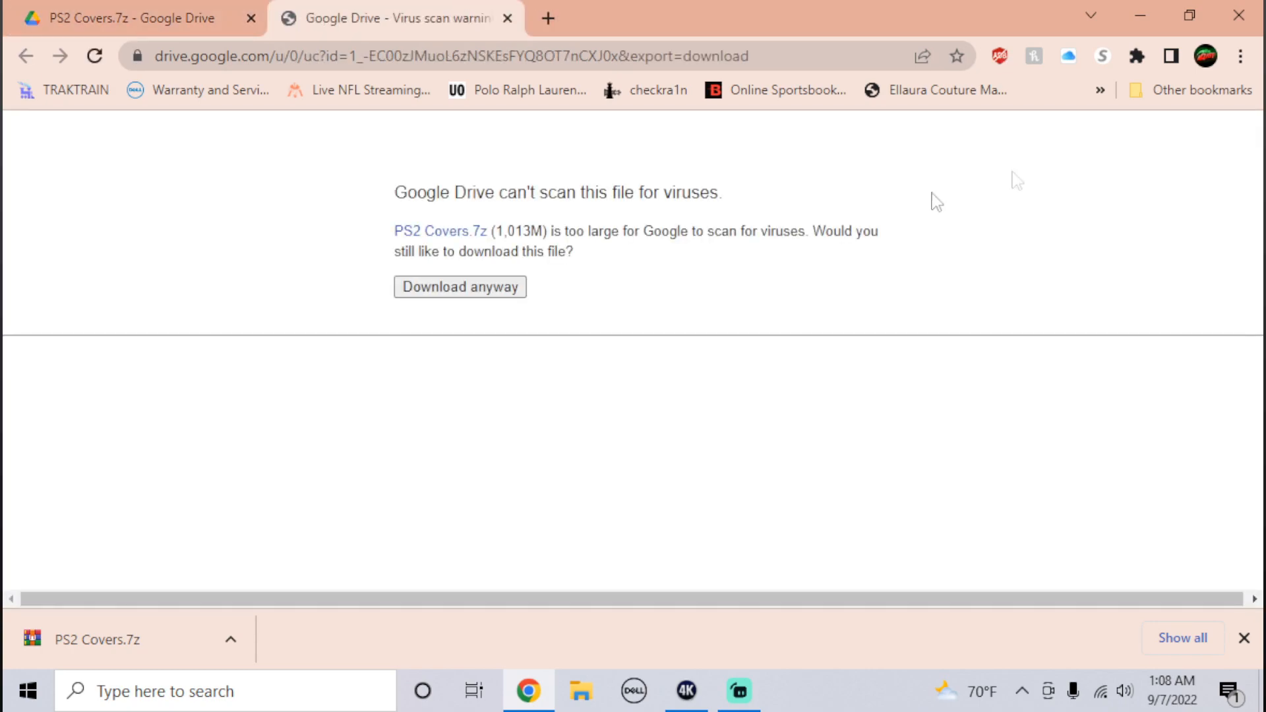
click(459, 288)
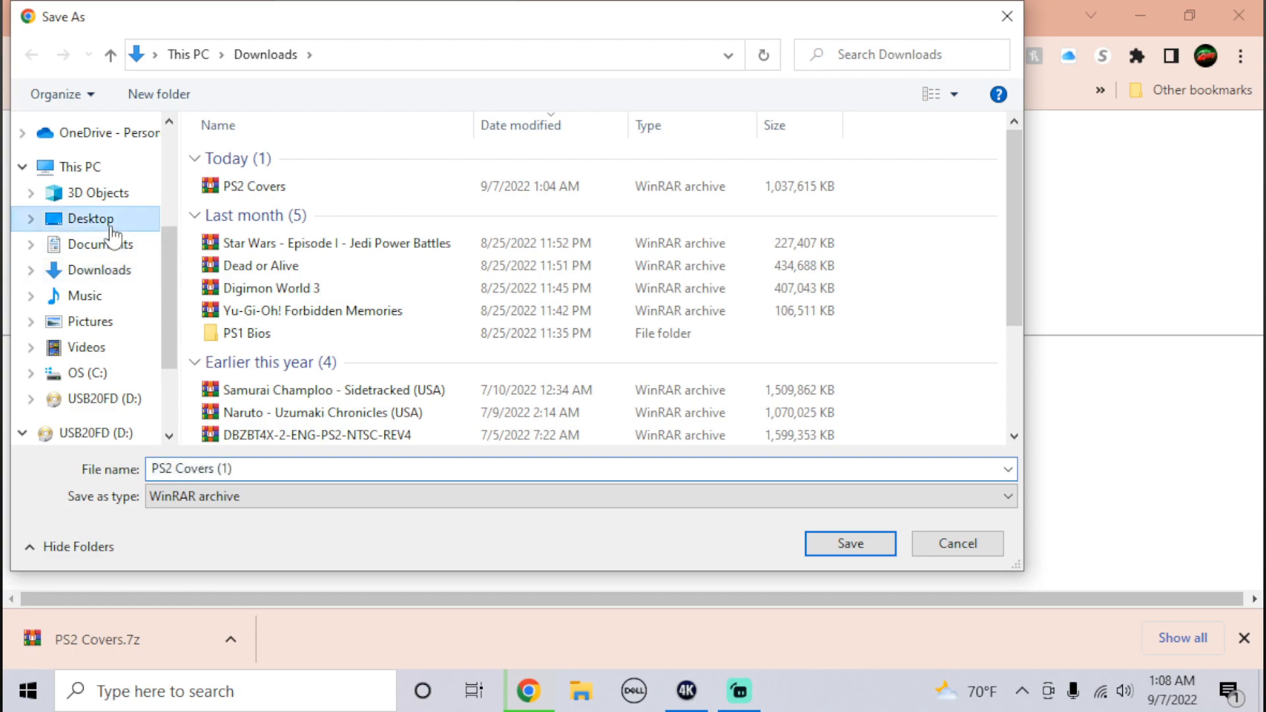
click(850, 544)
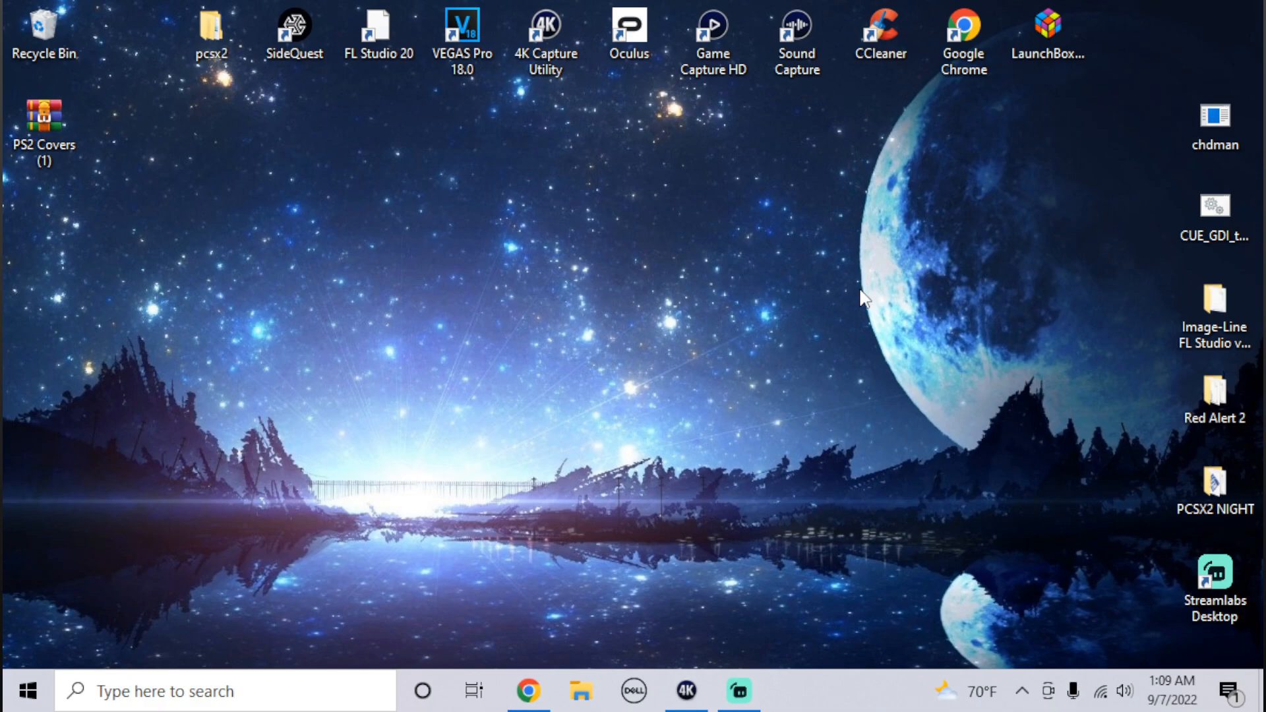
Step: Extract the PS2 Covers folder from the archive onto the Desktop with WinRAR, then close it
click(43, 120)
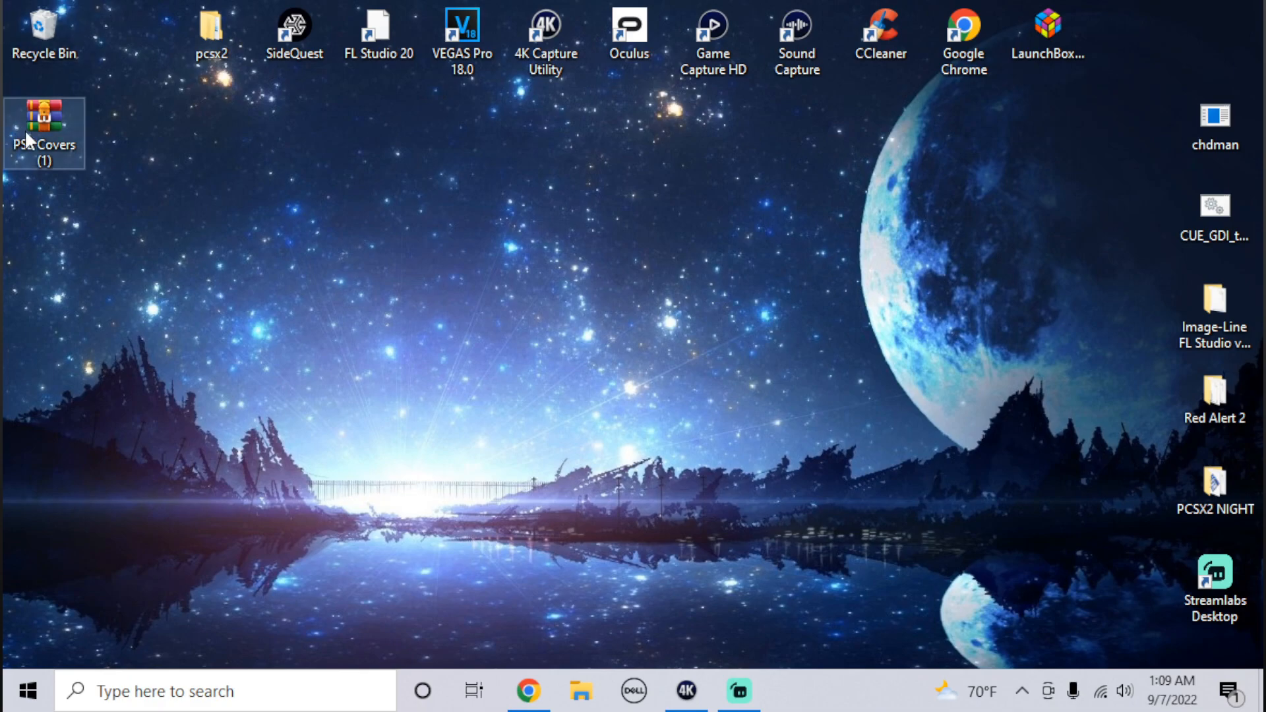
double_click(44, 124)
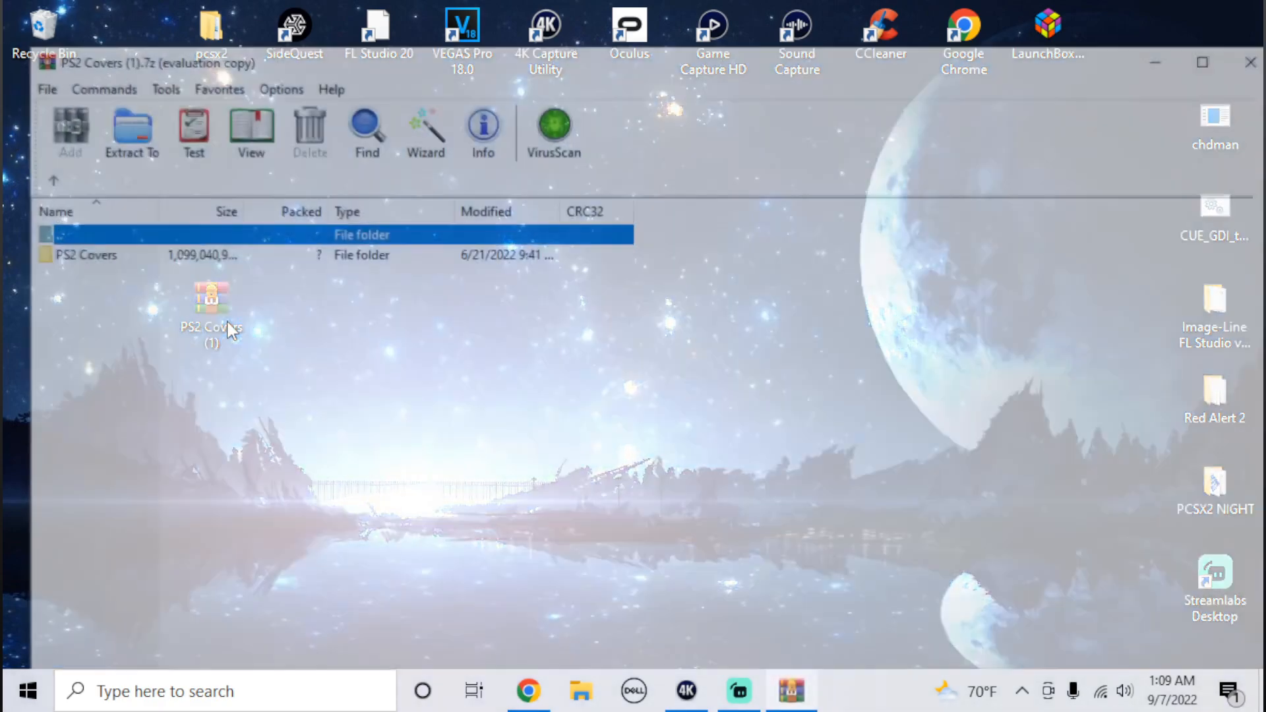
click(132, 129)
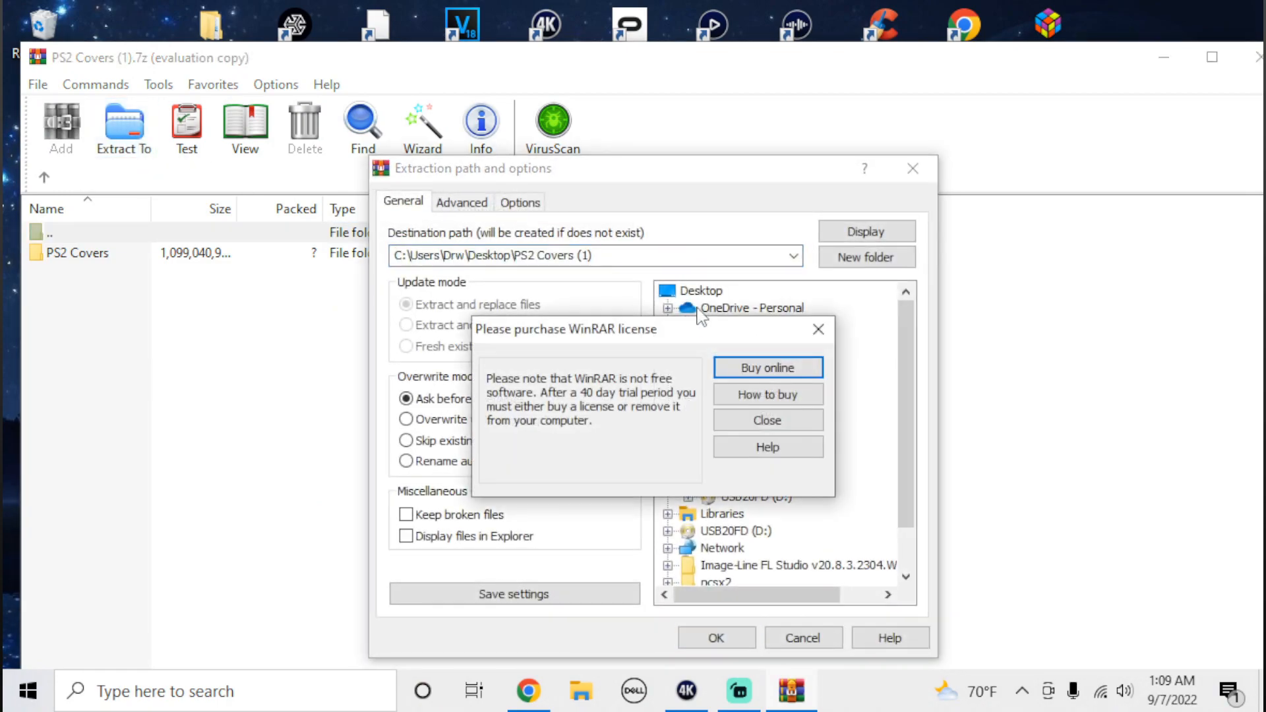
click(767, 421)
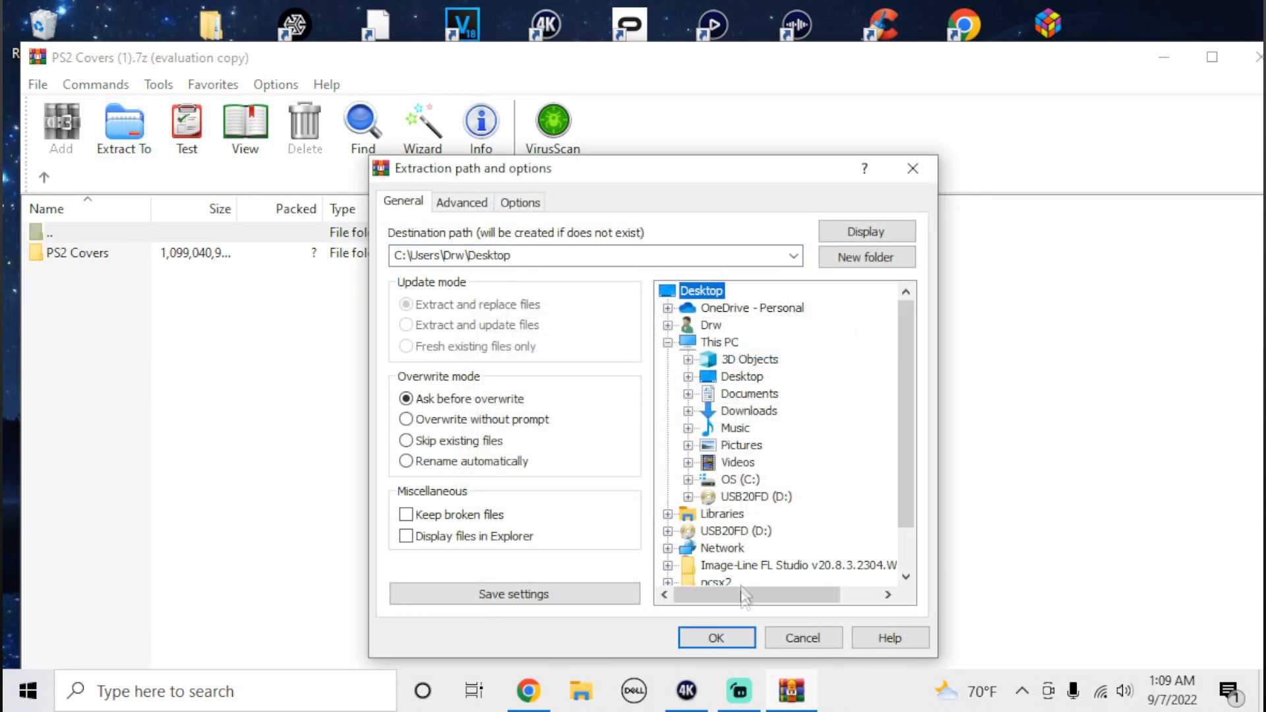
click(715, 637)
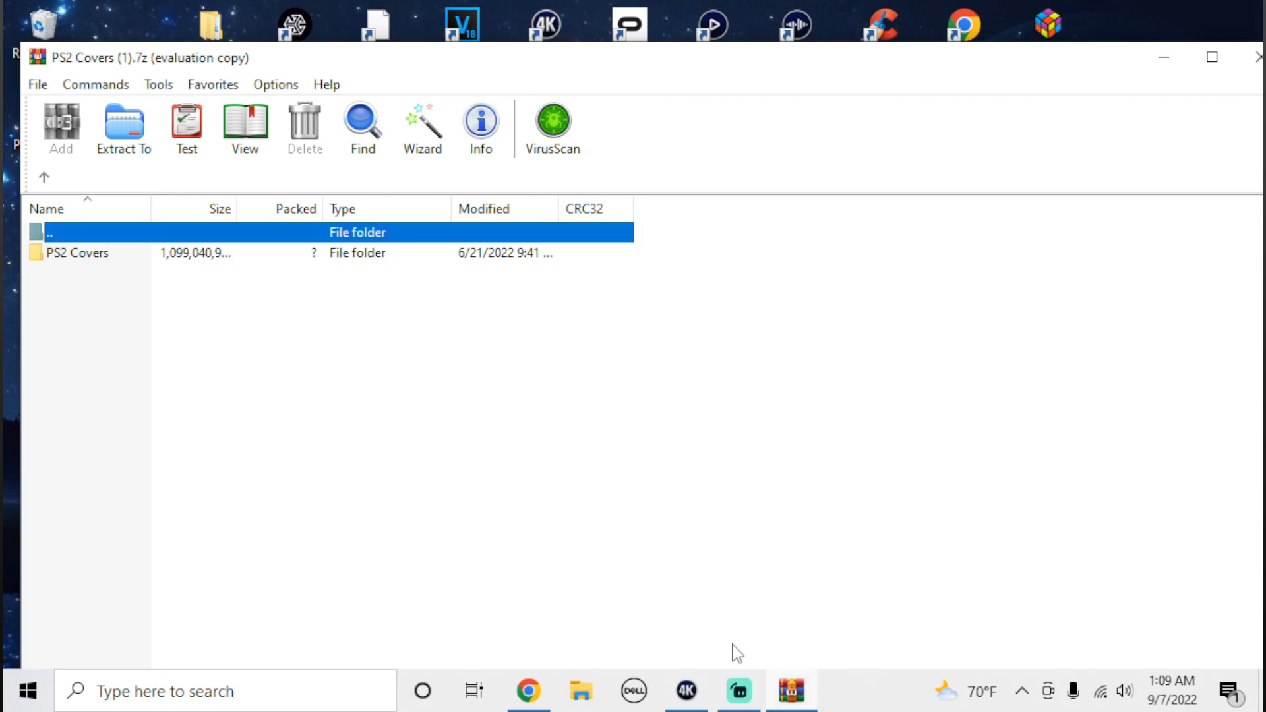
click(1256, 56)
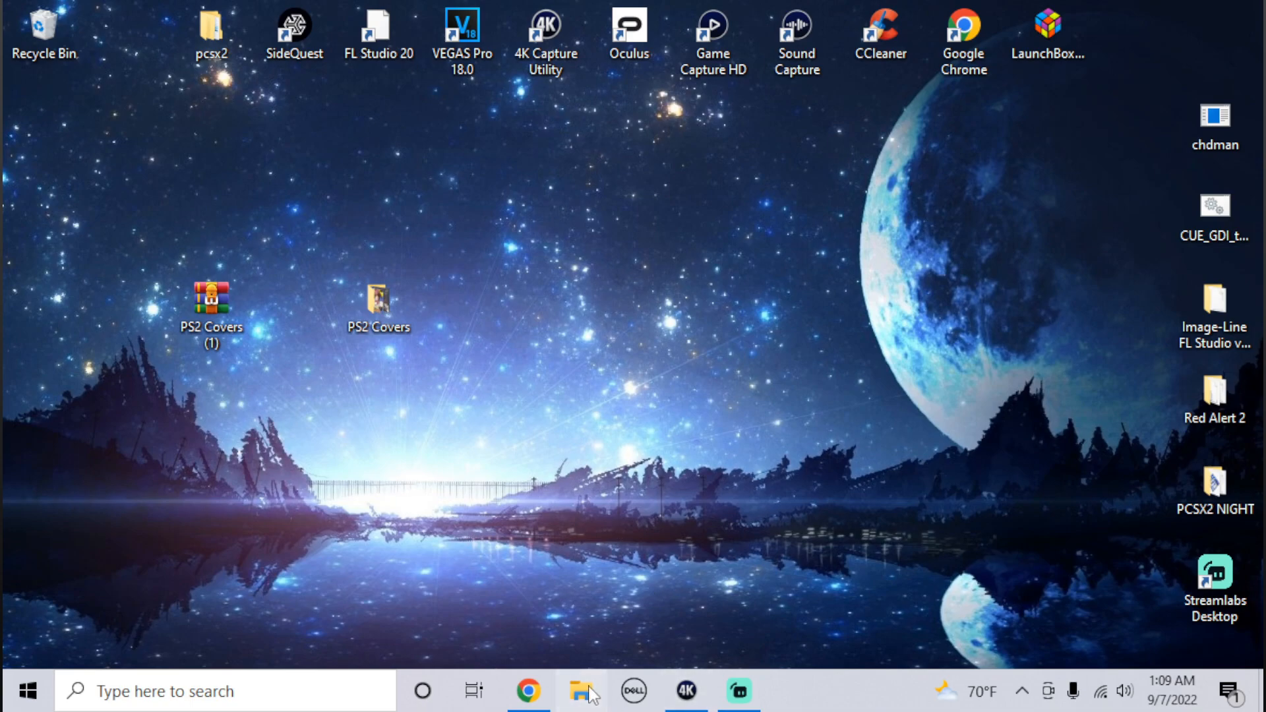
Step: Open the USB20FD (D:) drive in File Explorer to receive the PS2 Covers folder
click(577, 709)
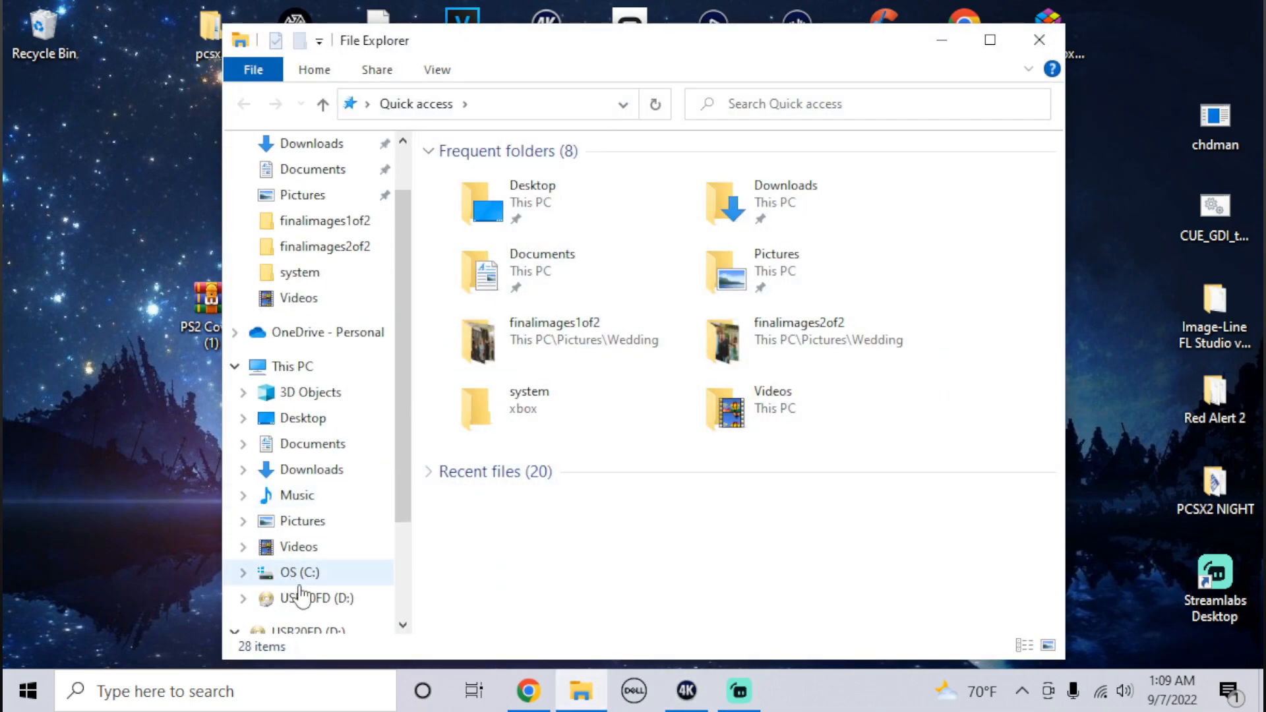
click(316, 599)
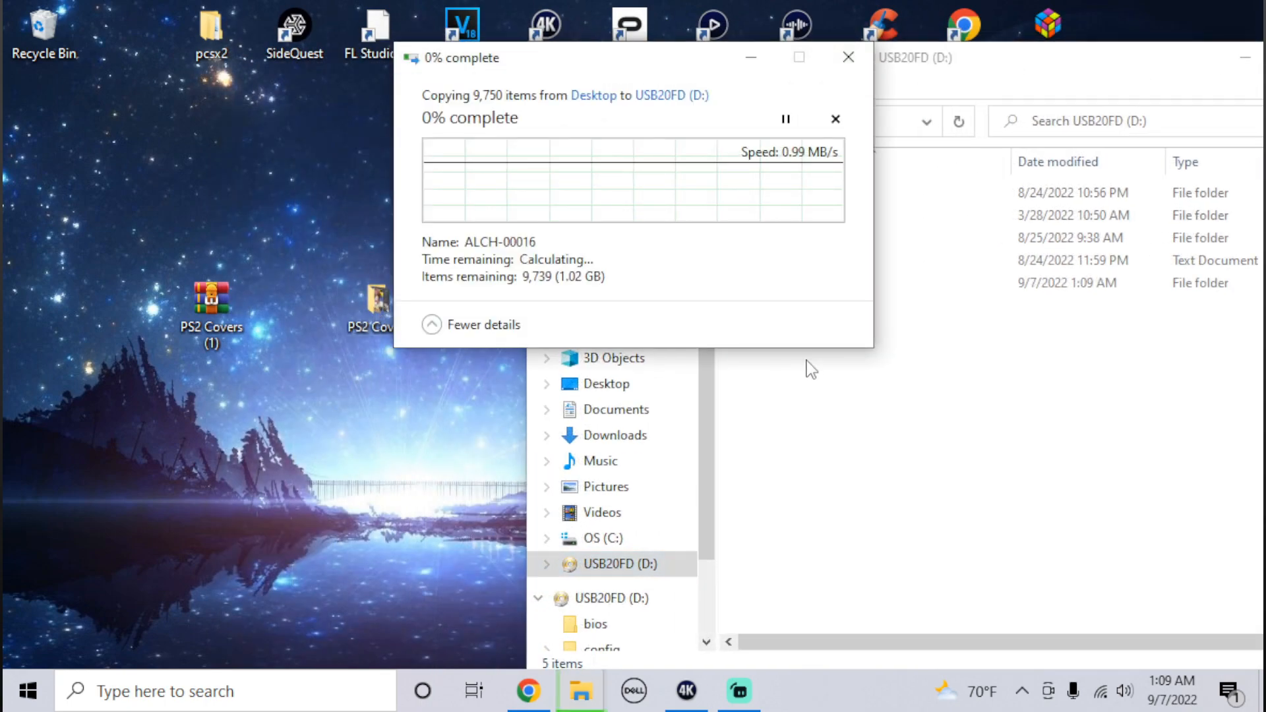
mouse_move(907, 422)
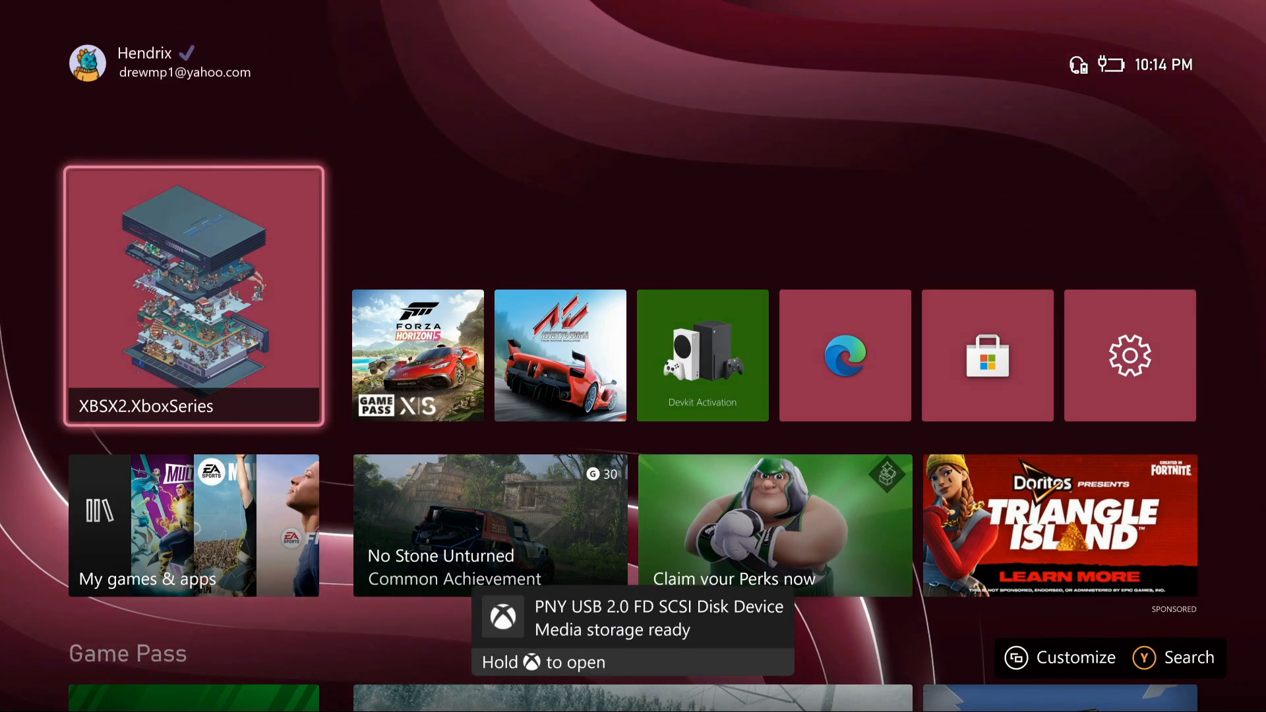
Step: Launch XBSX2 from the dashboard and go to its Directory Settings page
click(193, 296)
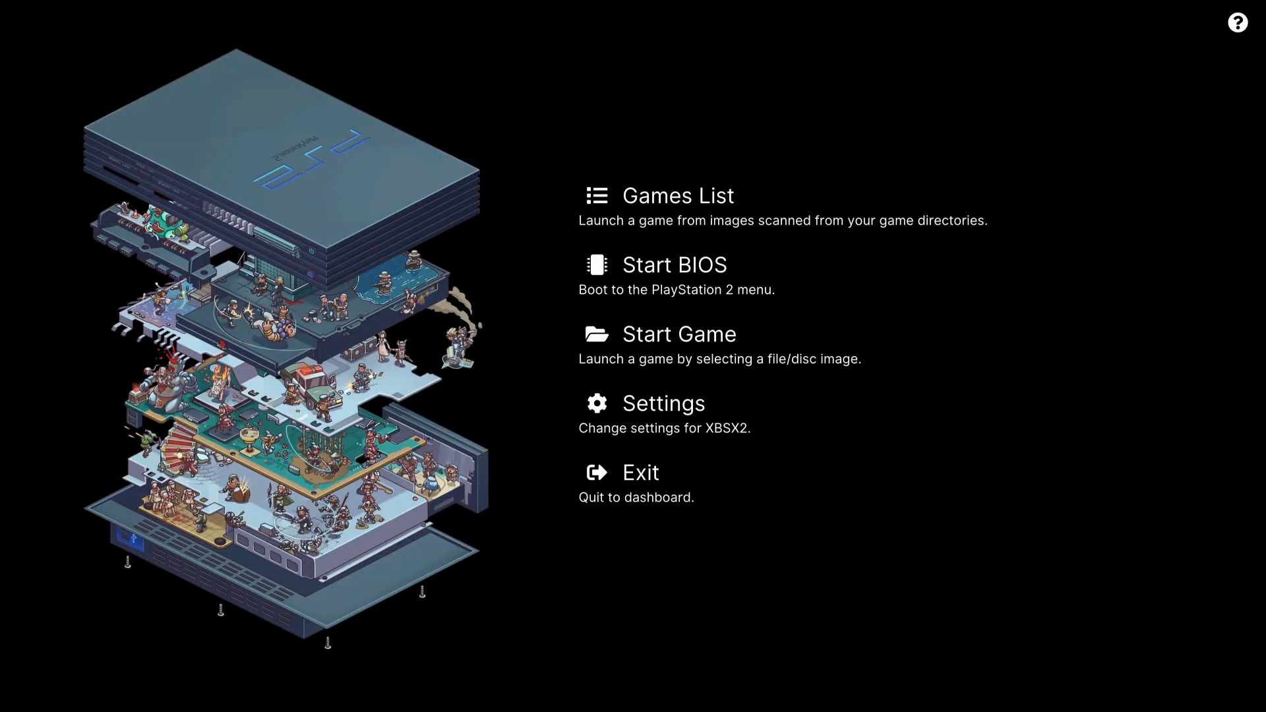
mouse_move(664, 404)
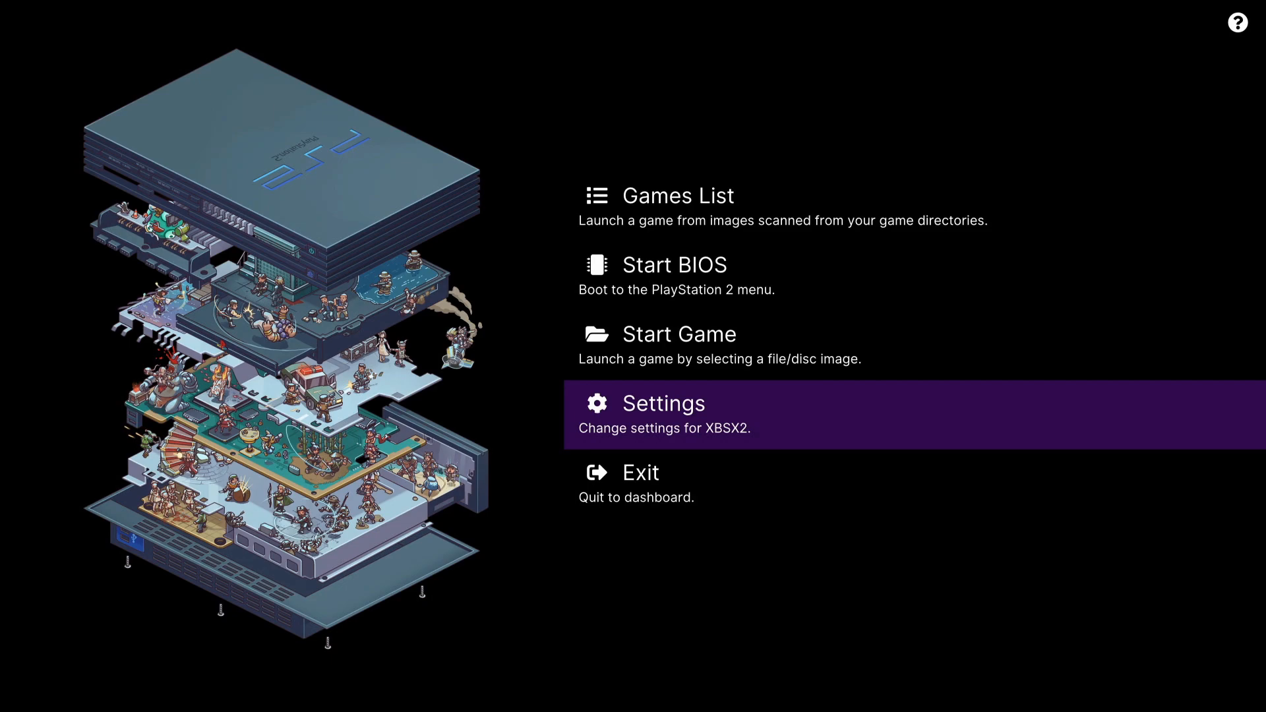
click(663, 404)
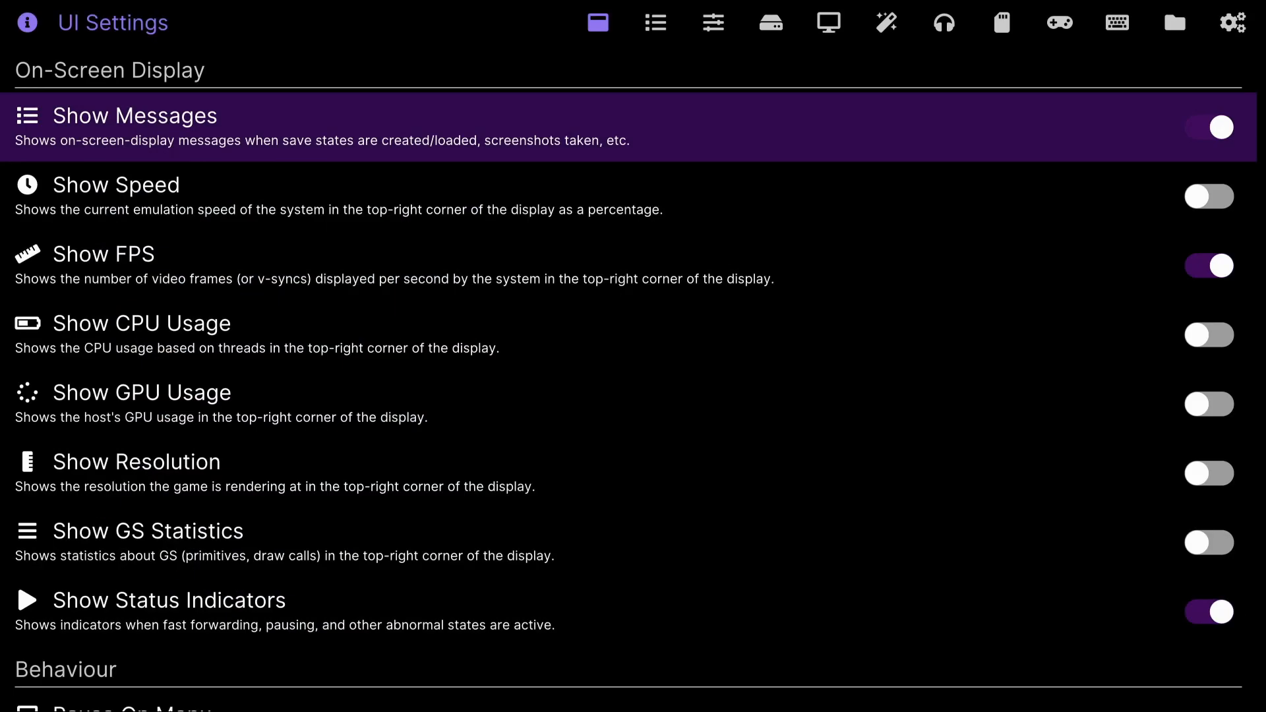
click(1174, 21)
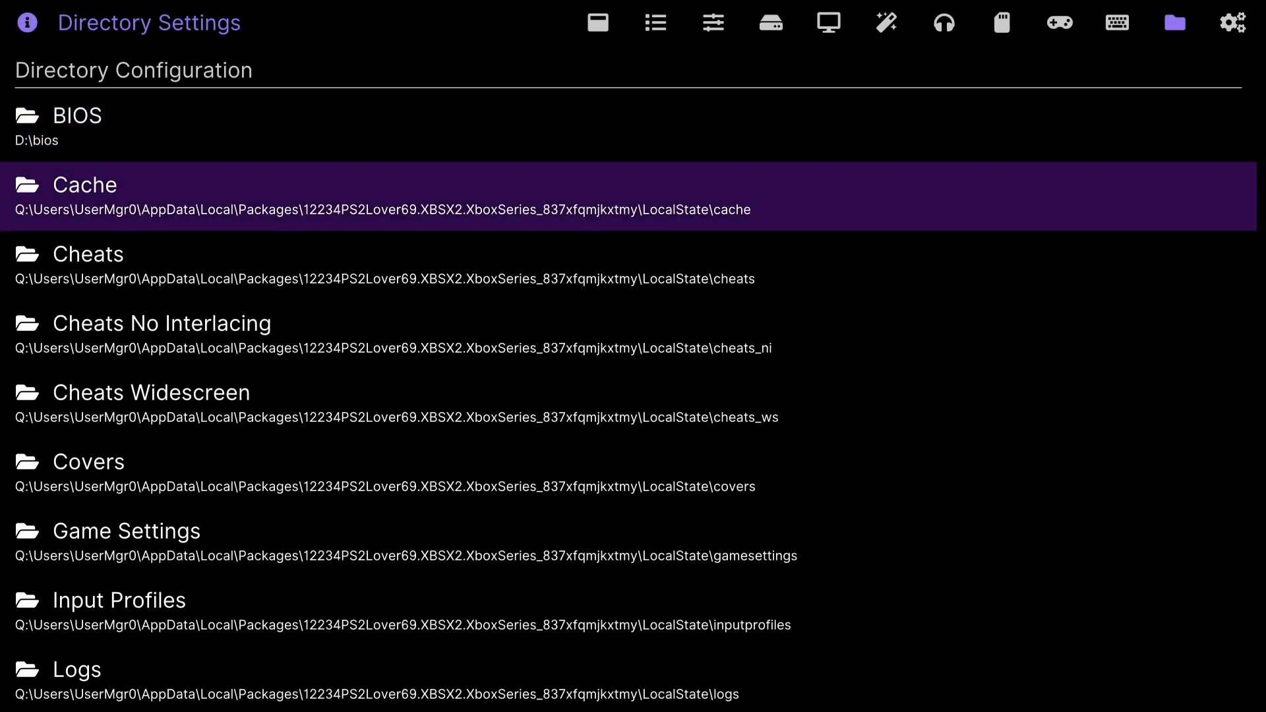
Step: Set the Covers directory to D:\PS2 Covers on the USB drive
click(89, 463)
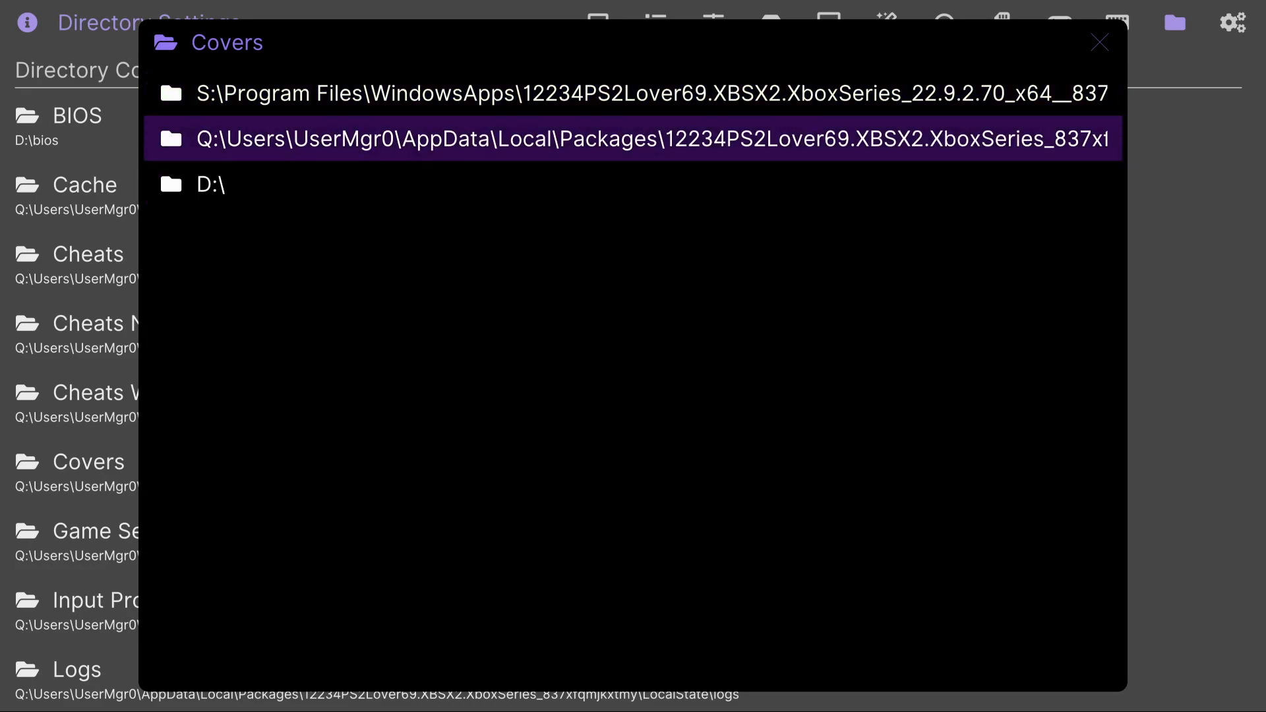
double_click(211, 183)
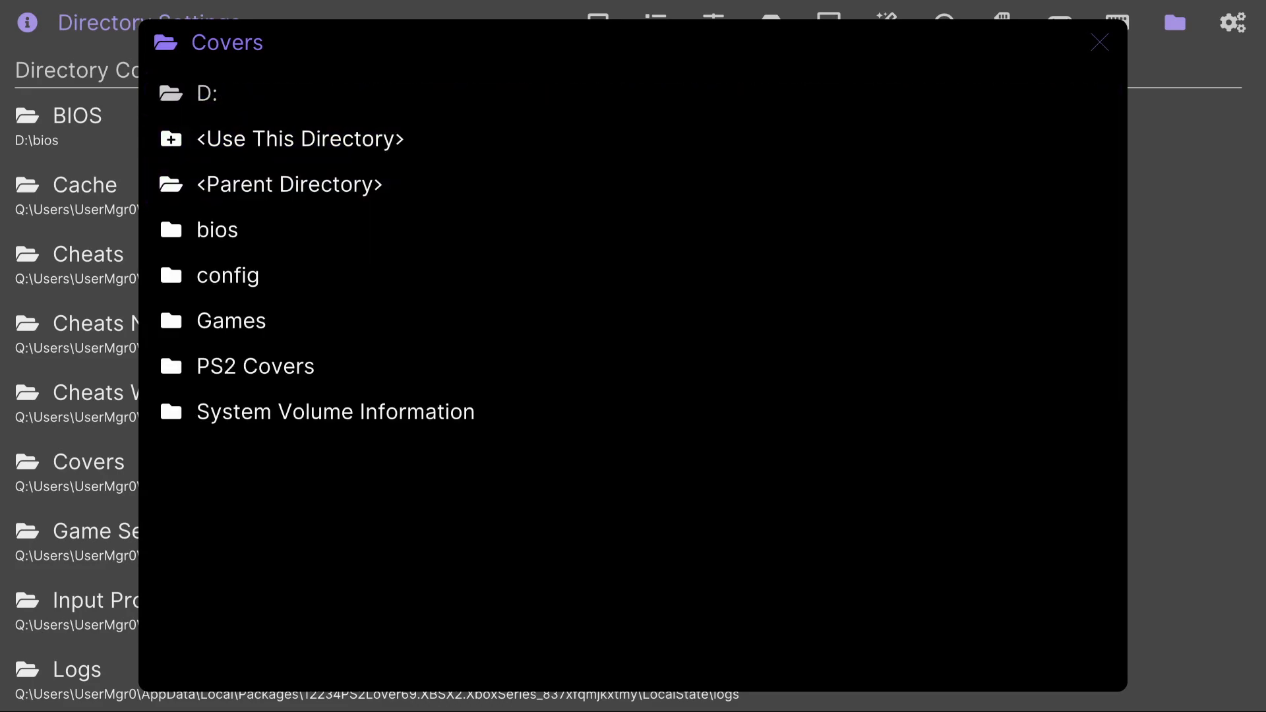
click(216, 230)
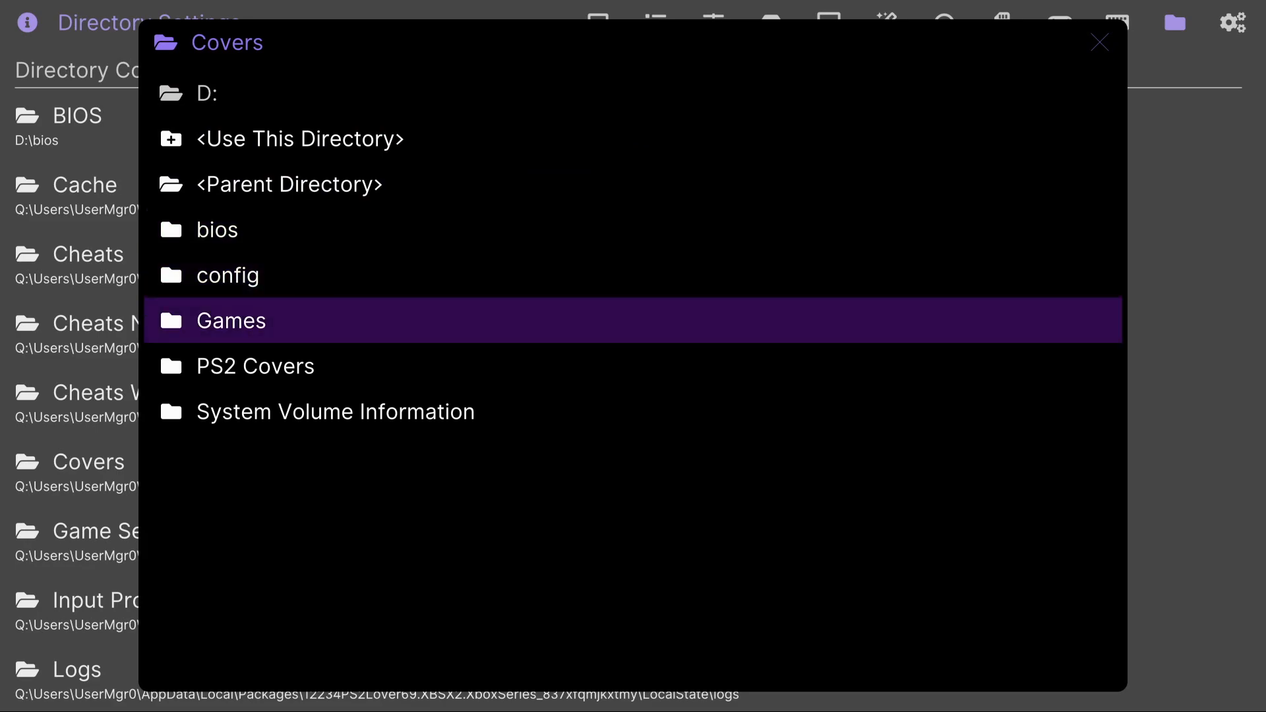
double_click(256, 367)
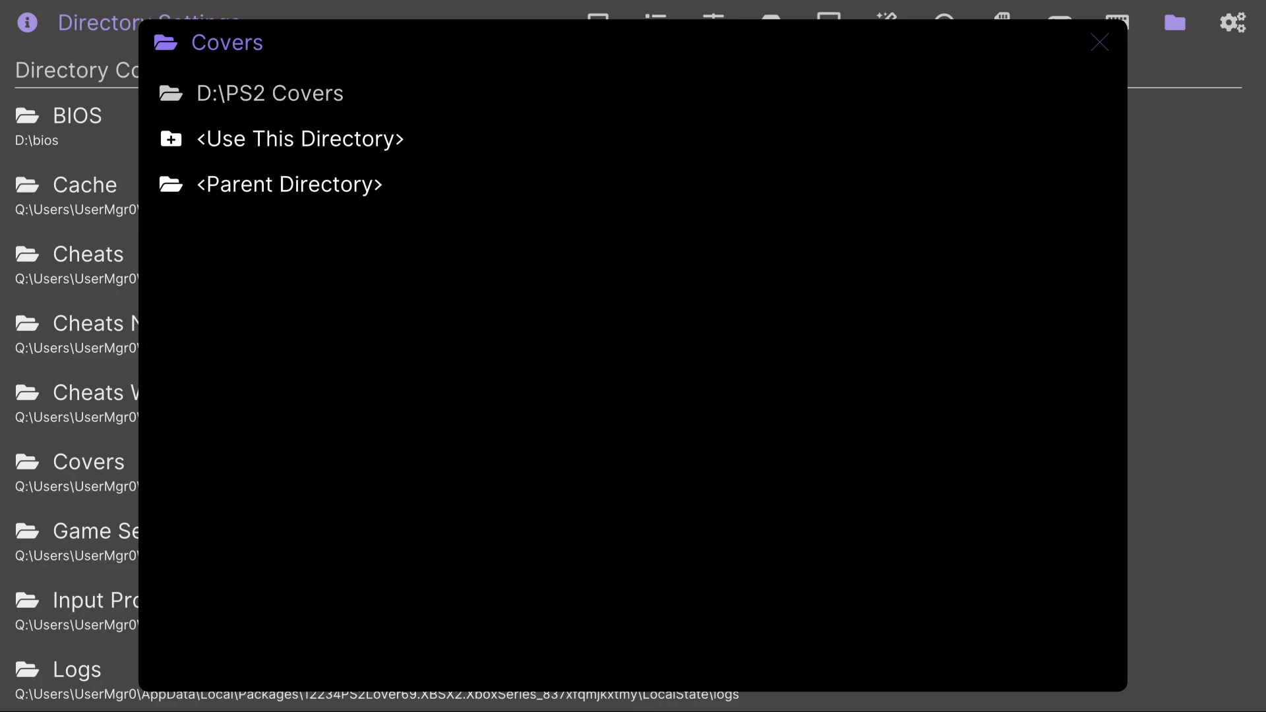
mouse_move(299, 140)
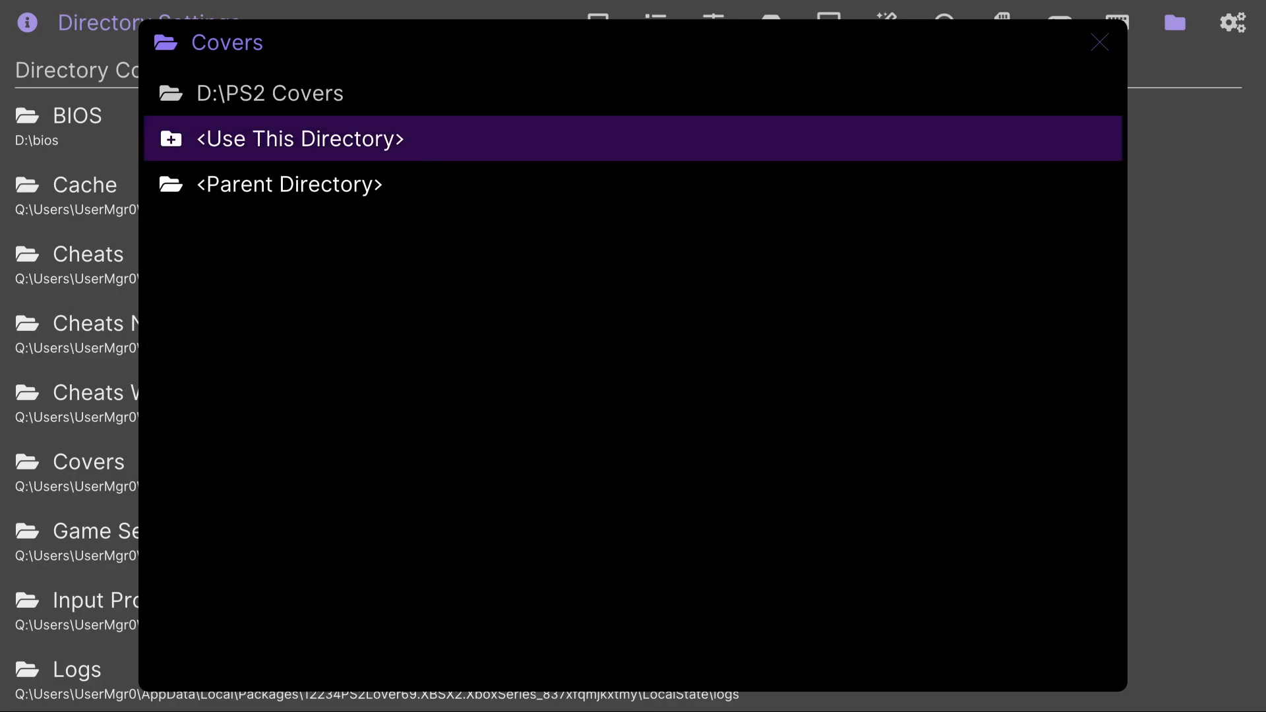
click(299, 139)
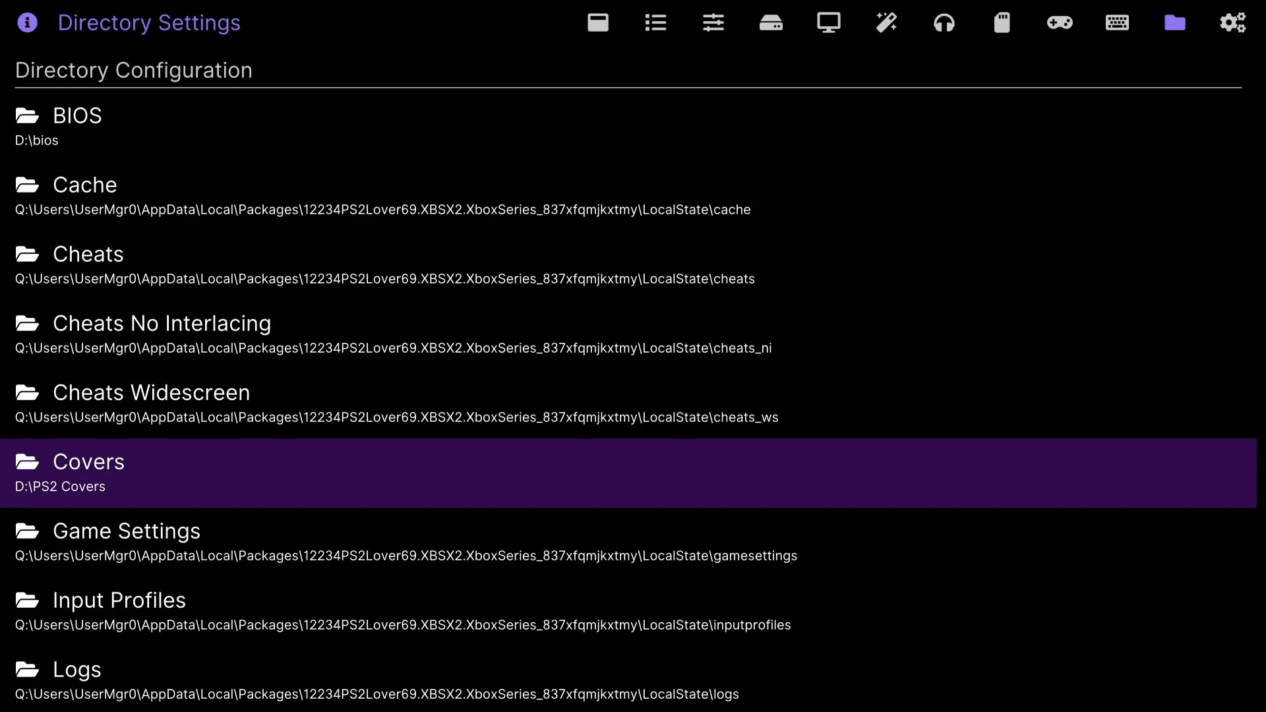
Step: Visit Advanced Settings, then quit XBSX2 back to the Xbox dashboard
click(1232, 21)
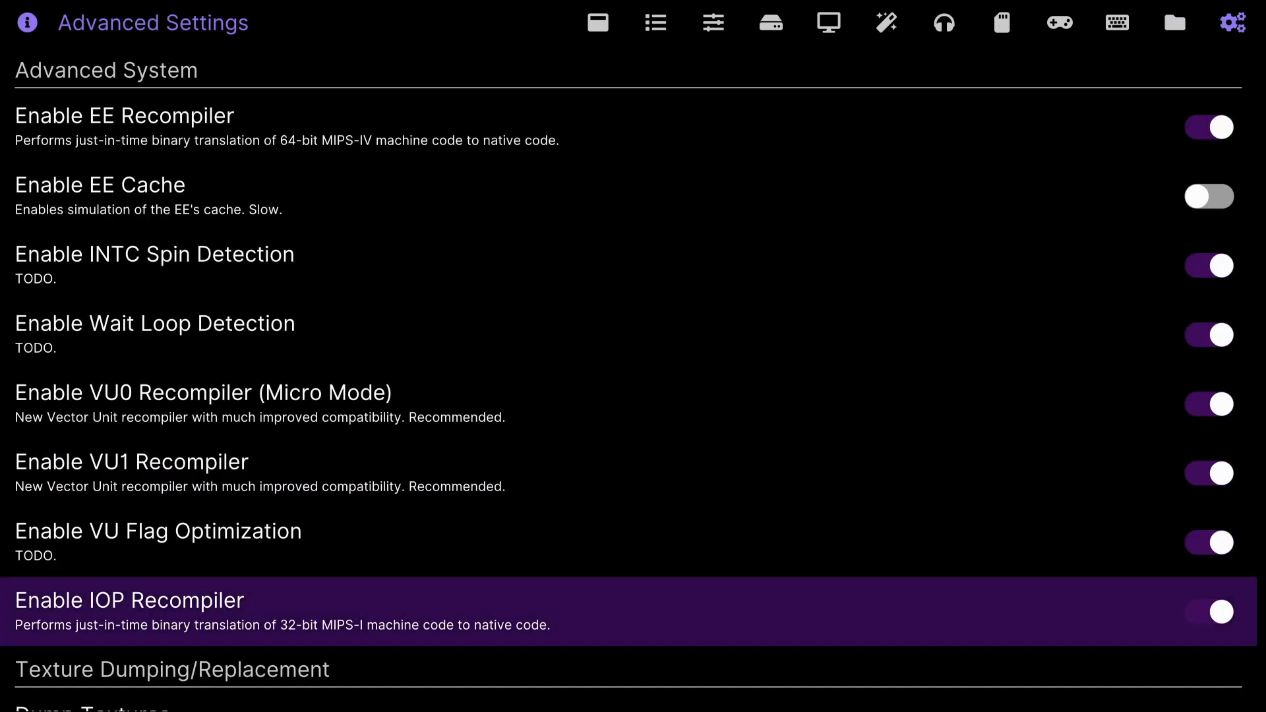
click(712, 23)
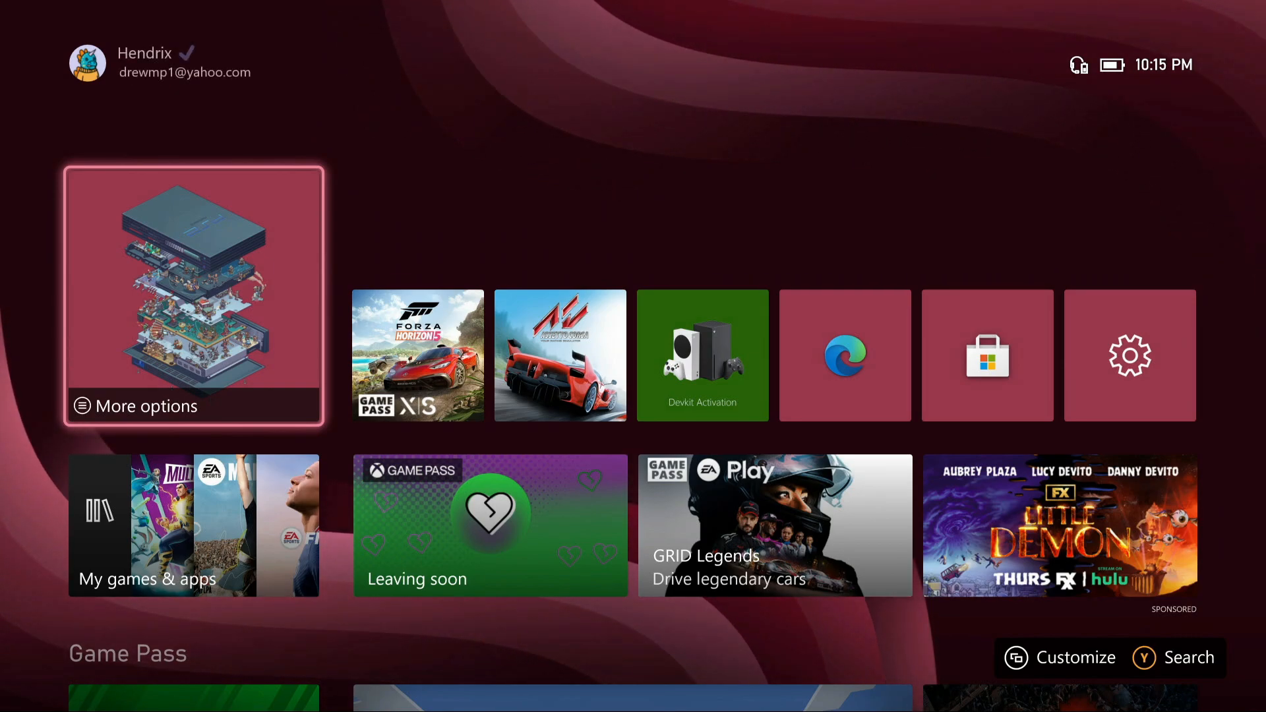
Step: Relaunch XBSX2 and show the Games List with cover art now displayed
click(193, 295)
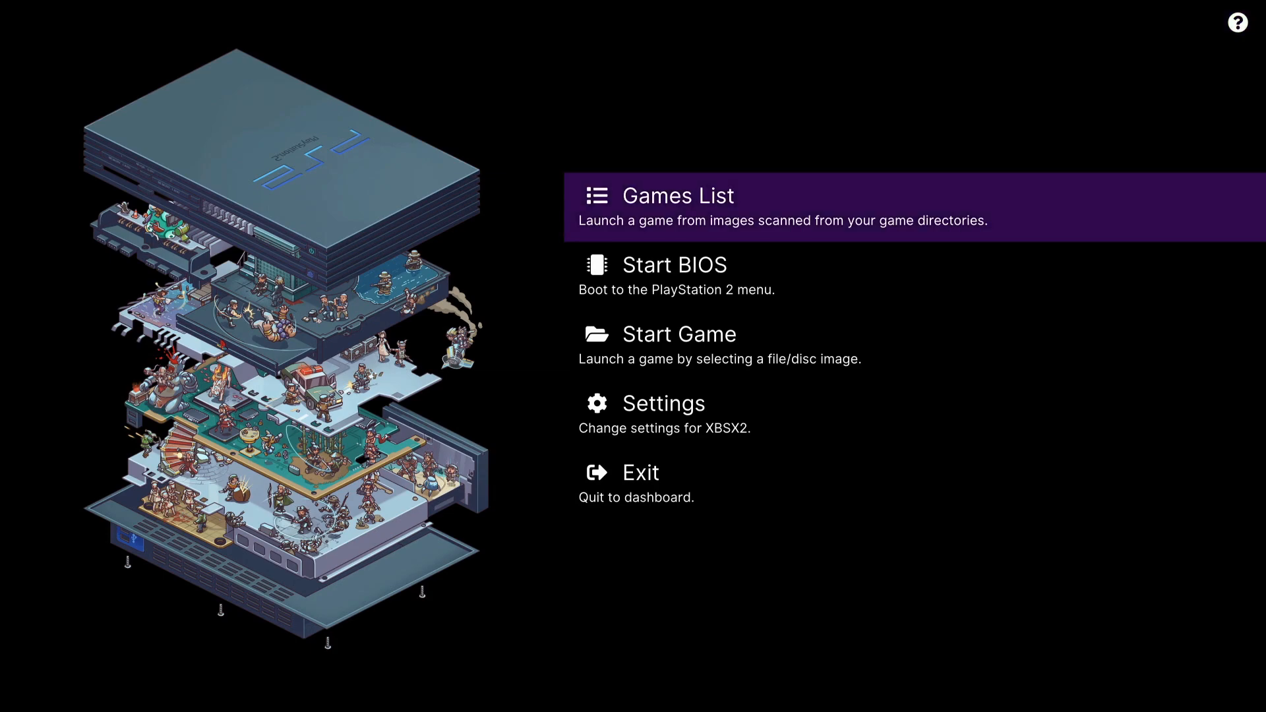
click(679, 195)
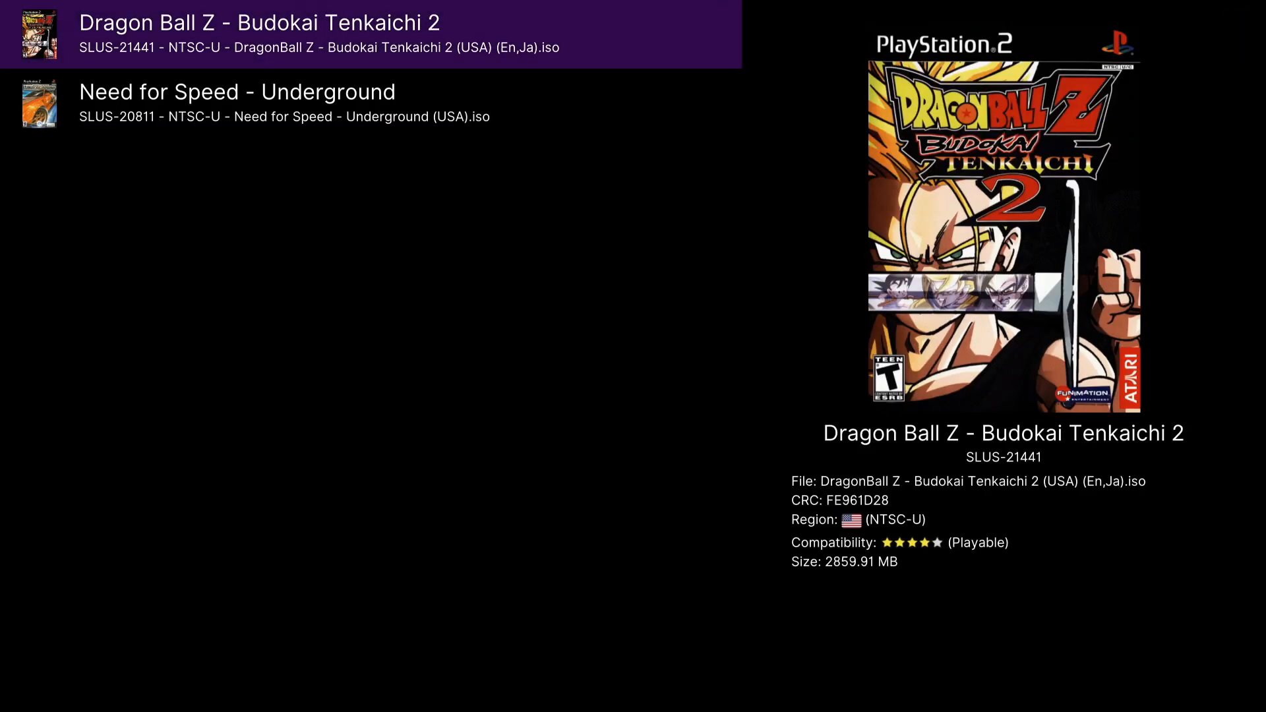